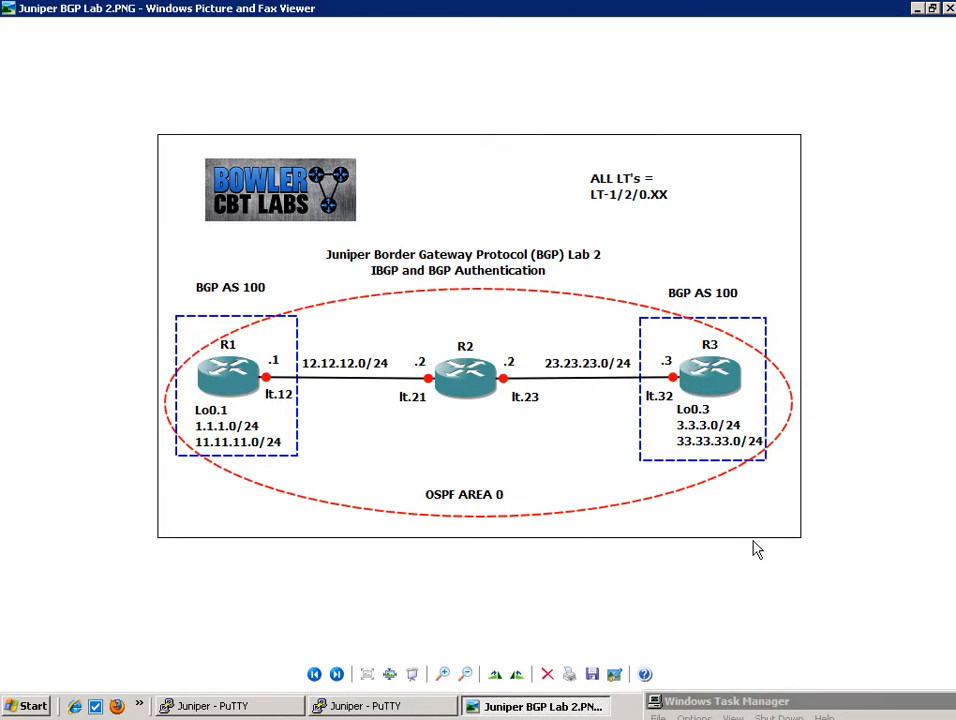
pyautogui.moveTo(875, 387)
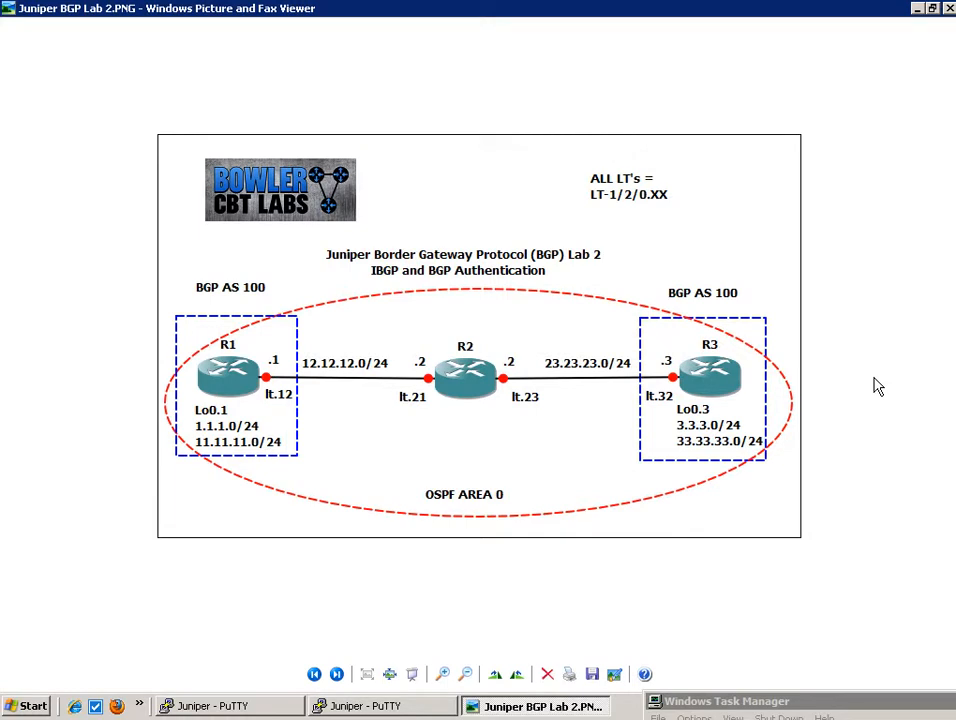
pyautogui.moveTo(553, 157)
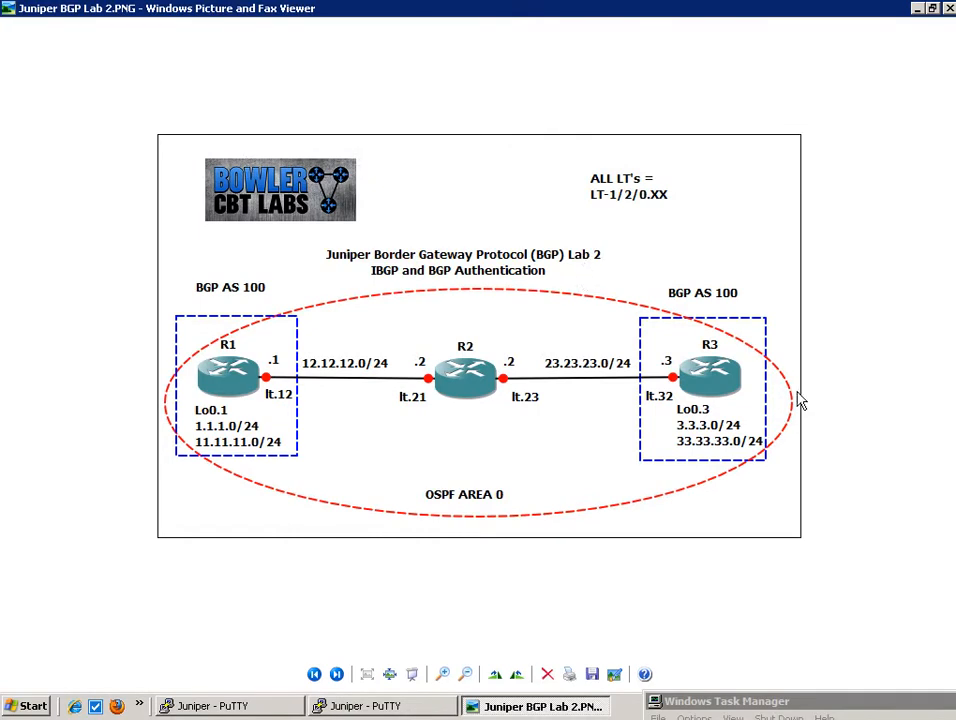
pyautogui.moveTo(924, 348)
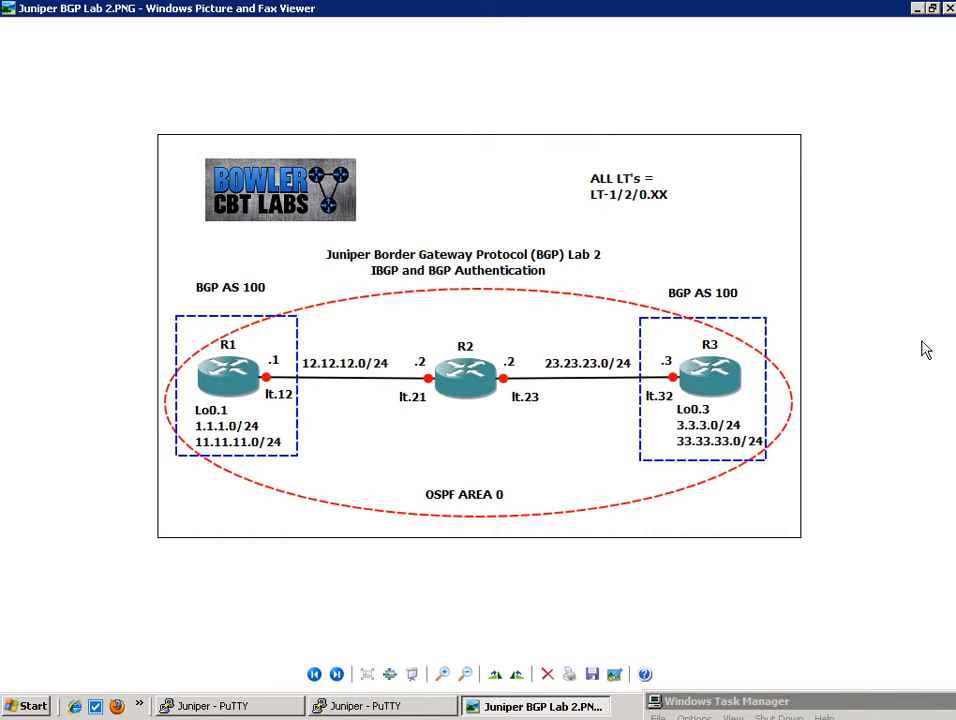
pyautogui.moveTo(705, 11)
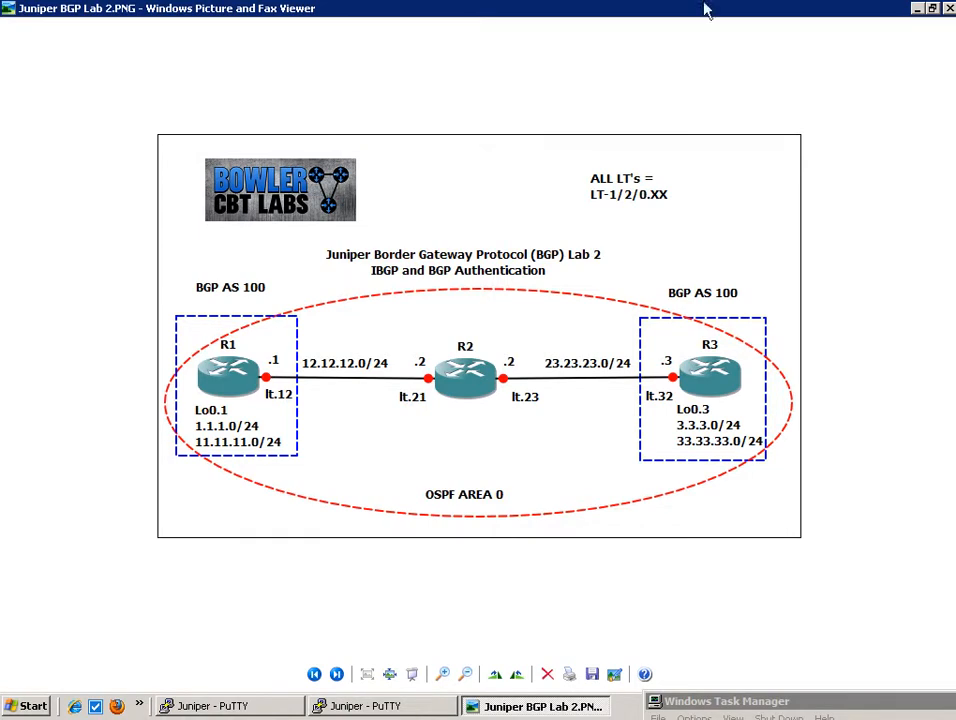
pyautogui.moveTo(427, 224)
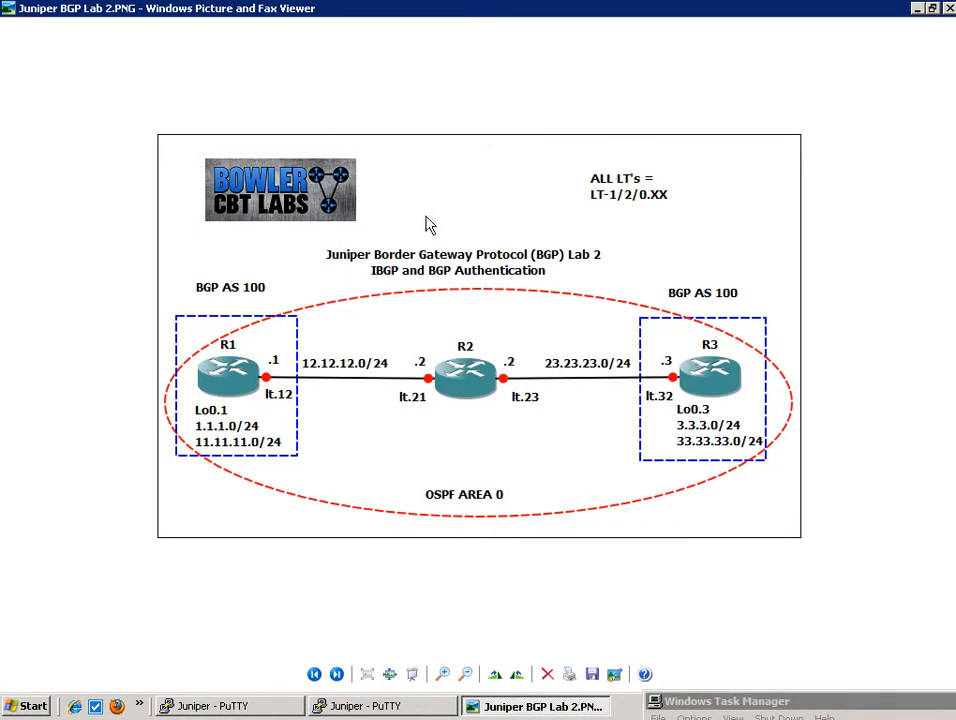
pyautogui.moveTo(305, 366)
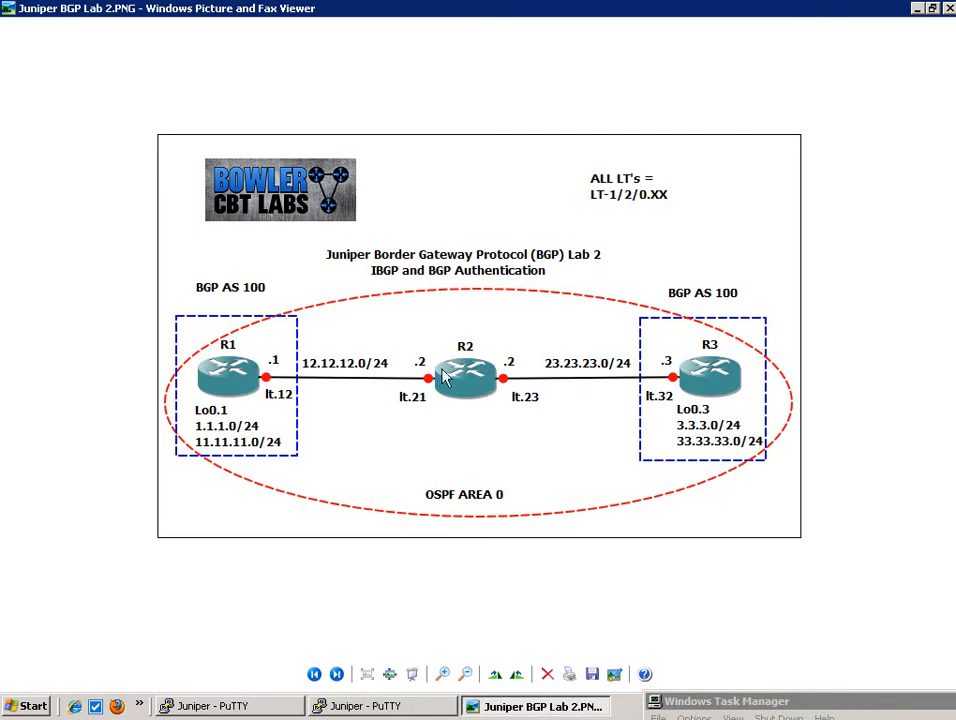
pyautogui.moveTo(232, 356)
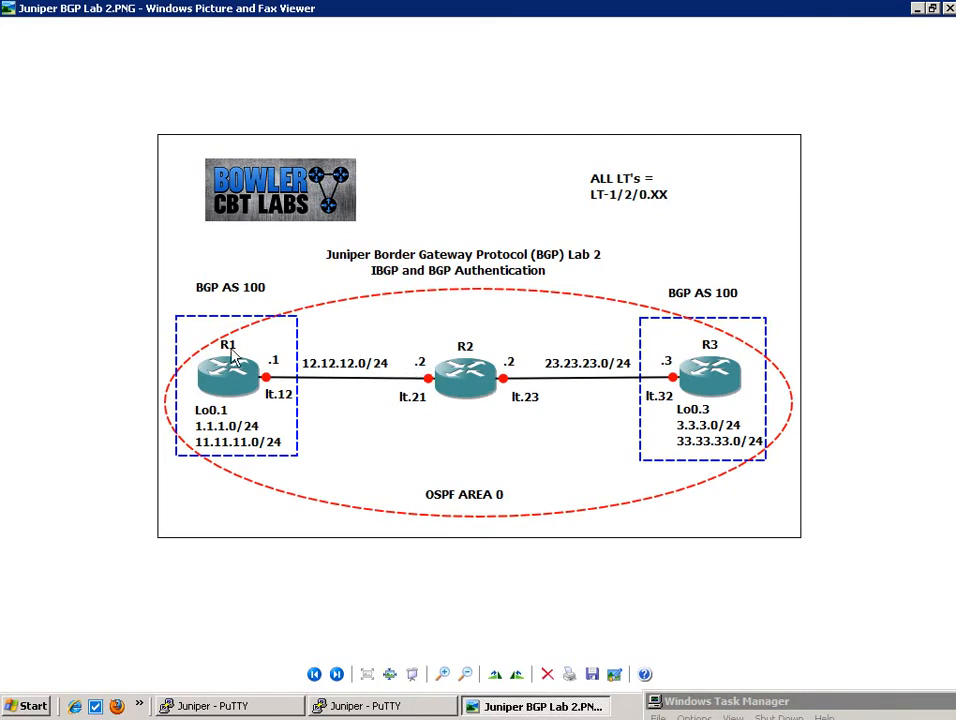
pyautogui.moveTo(391, 341)
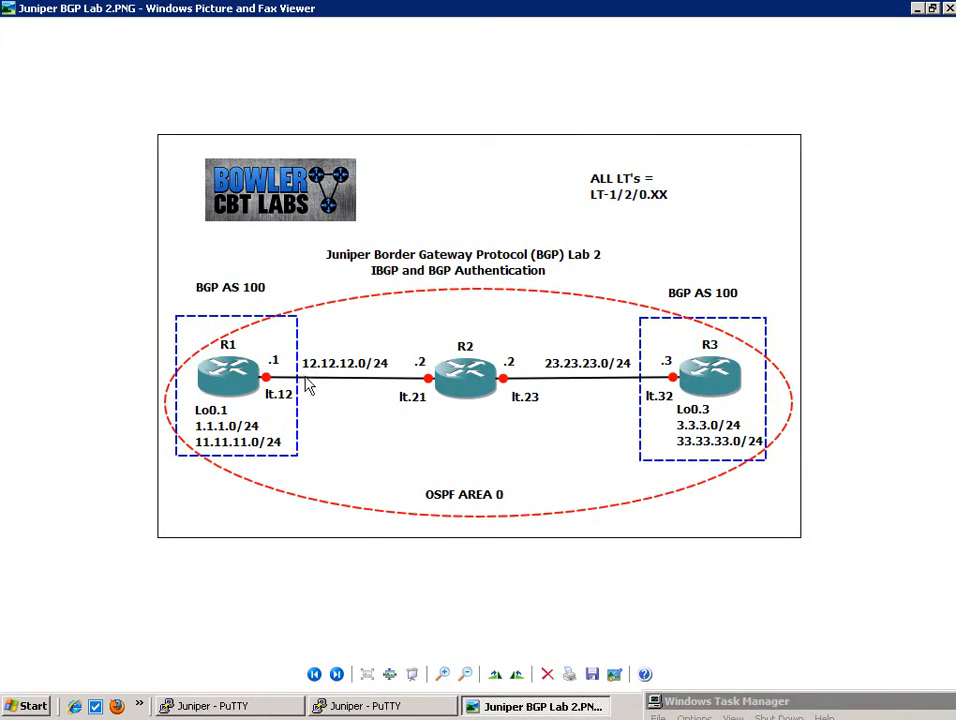
pyautogui.moveTo(375, 372)
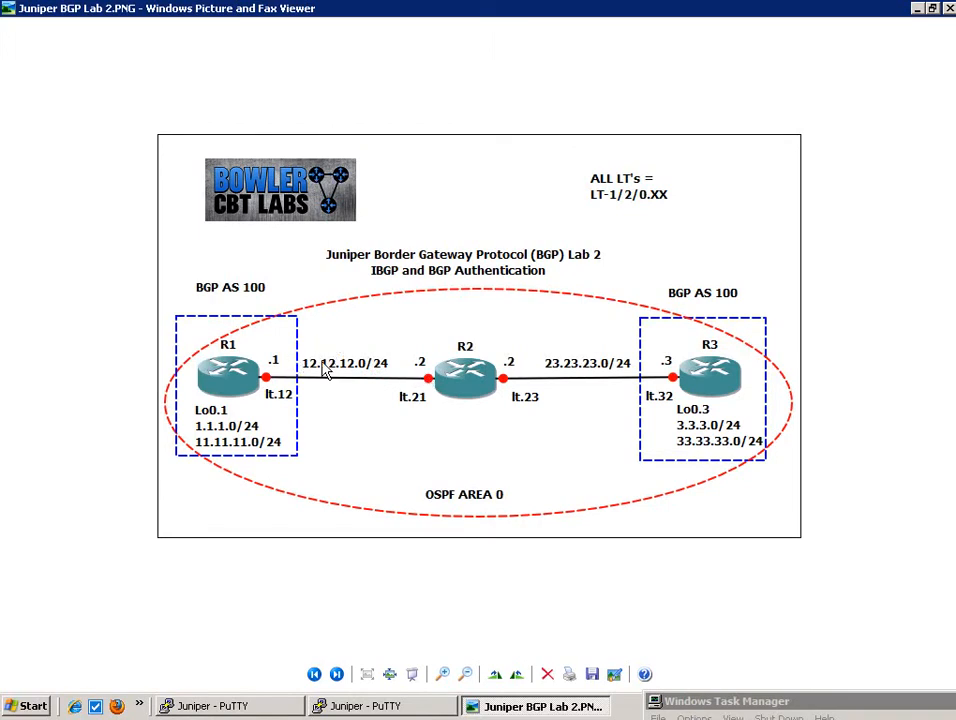
pyautogui.moveTo(263, 382)
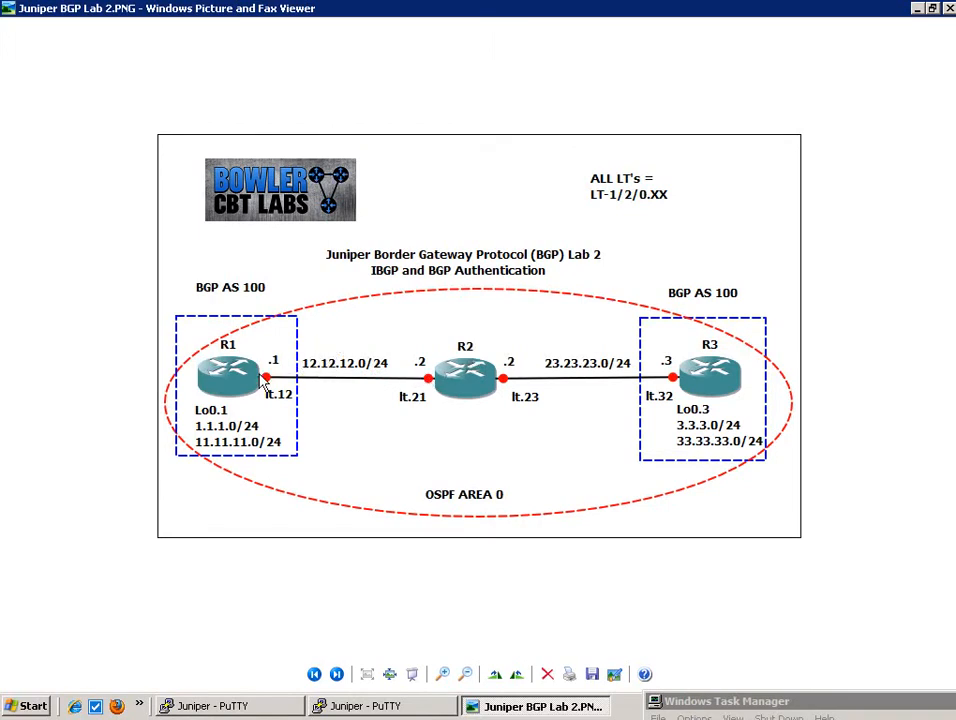
pyautogui.moveTo(338, 385)
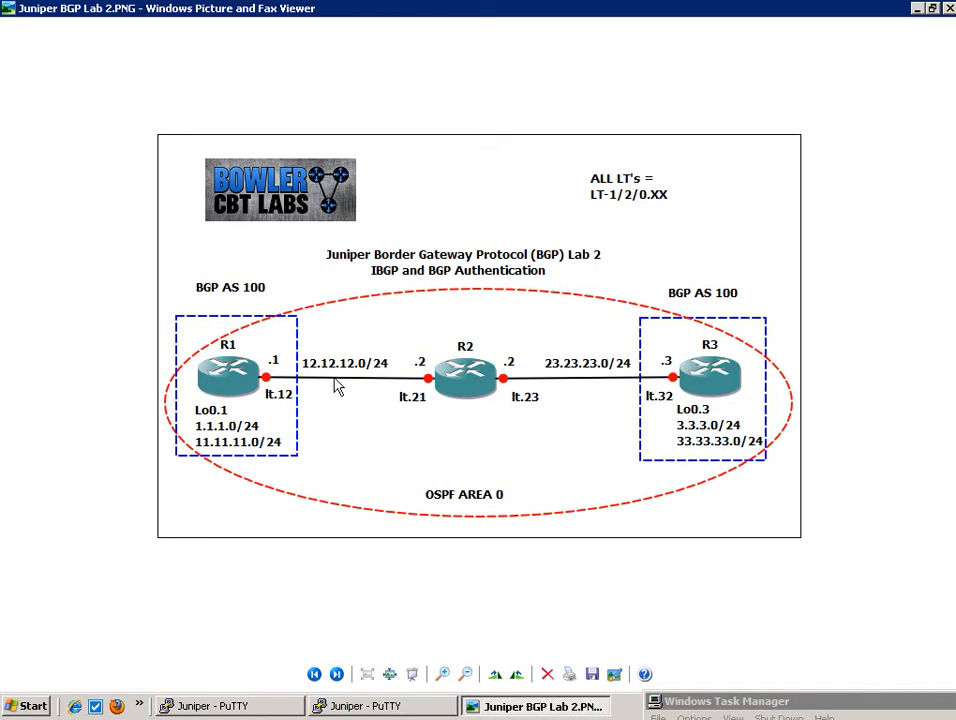
pyautogui.moveTo(452, 372)
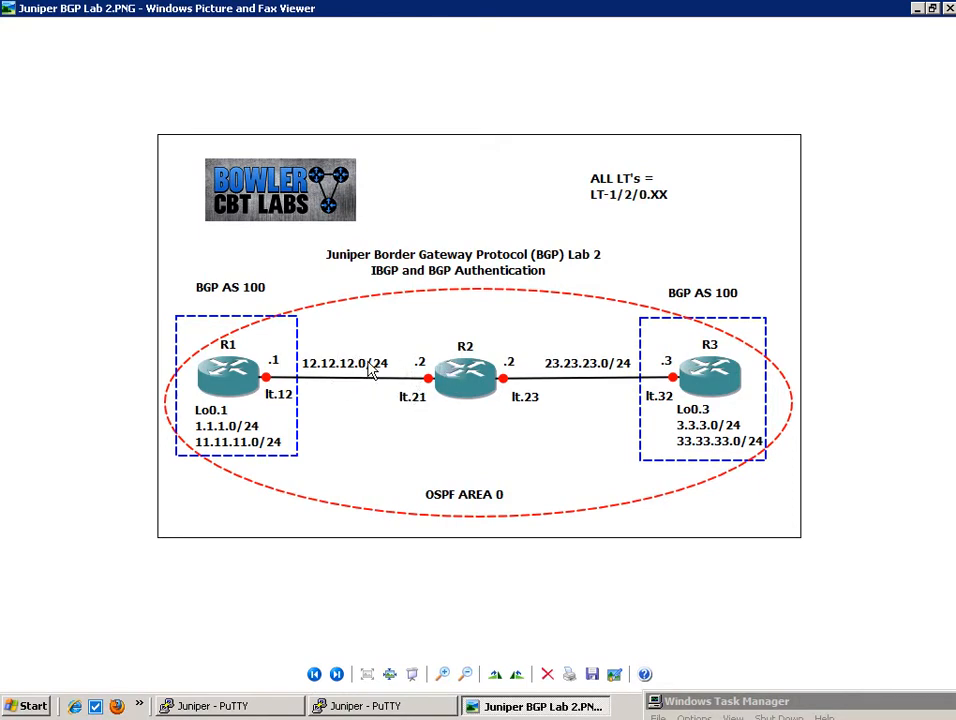
pyautogui.moveTo(294, 253)
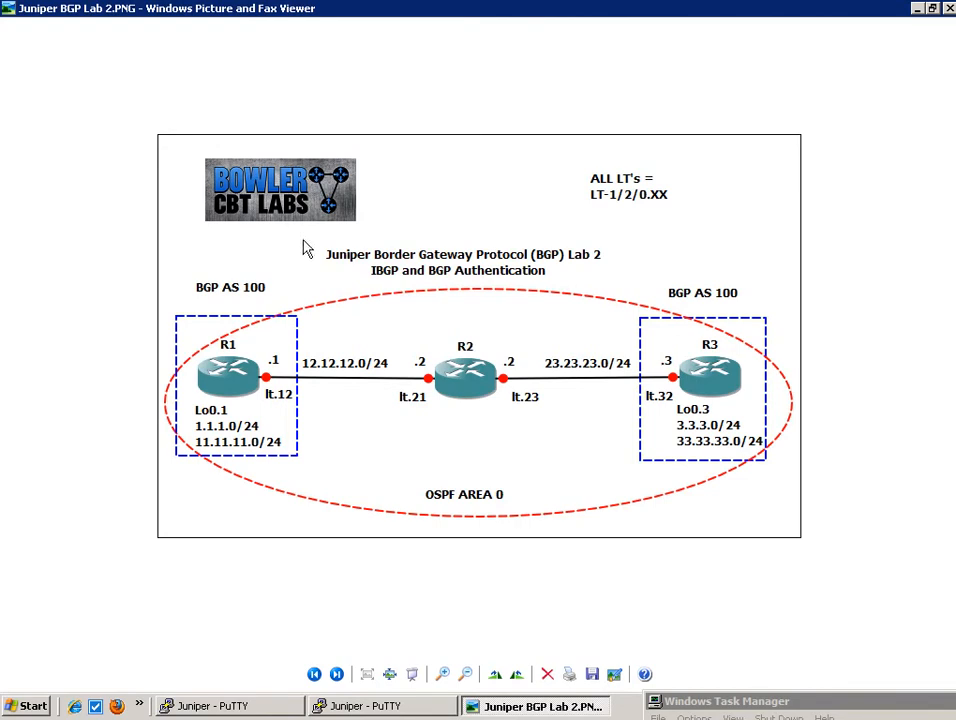
pyautogui.moveTo(166, 289)
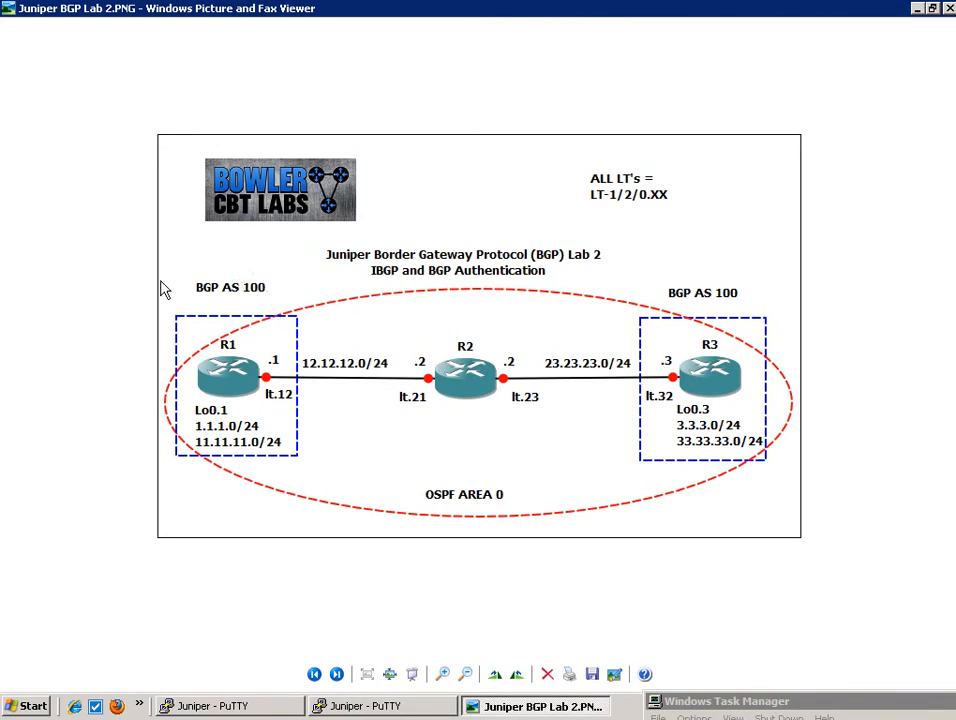
pyautogui.moveTo(114, 270)
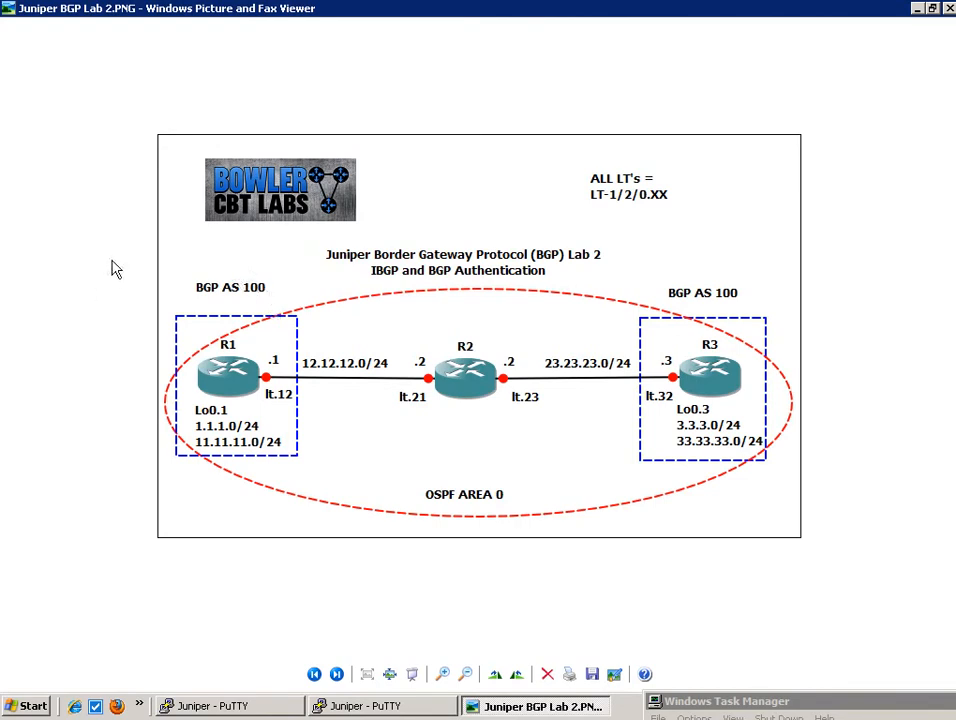
pyautogui.moveTo(309, 375)
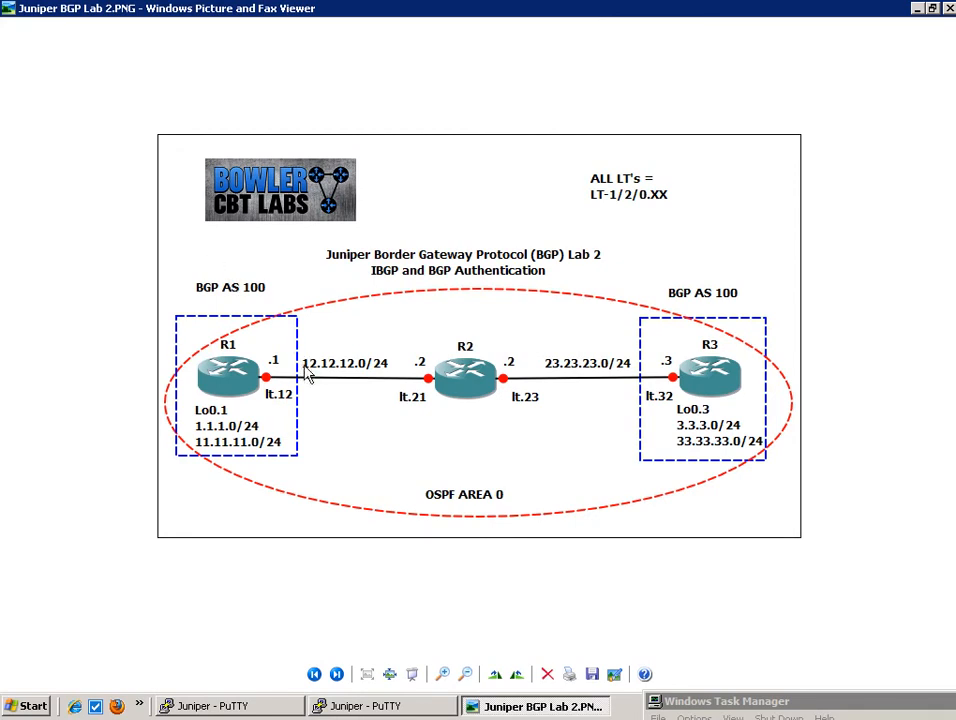
pyautogui.moveTo(285, 390)
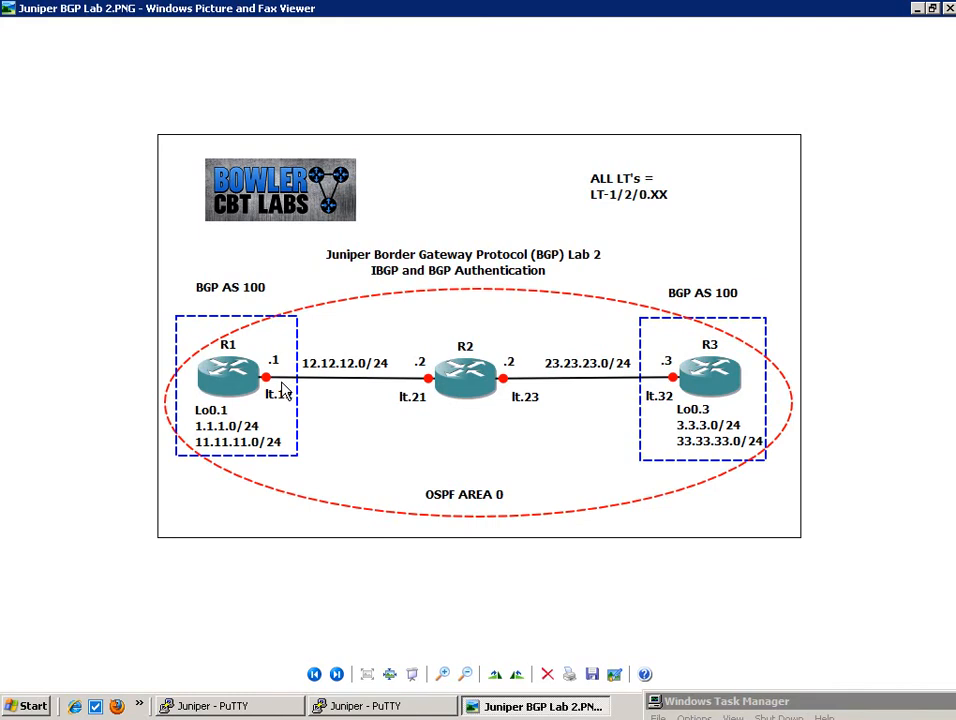
pyautogui.moveTo(338, 410)
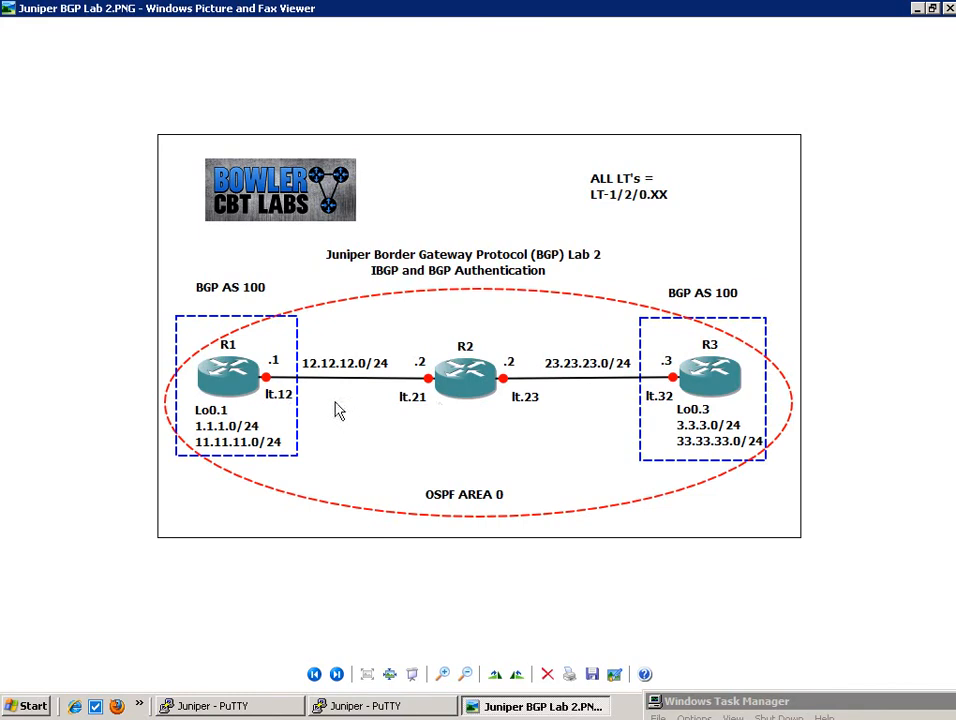